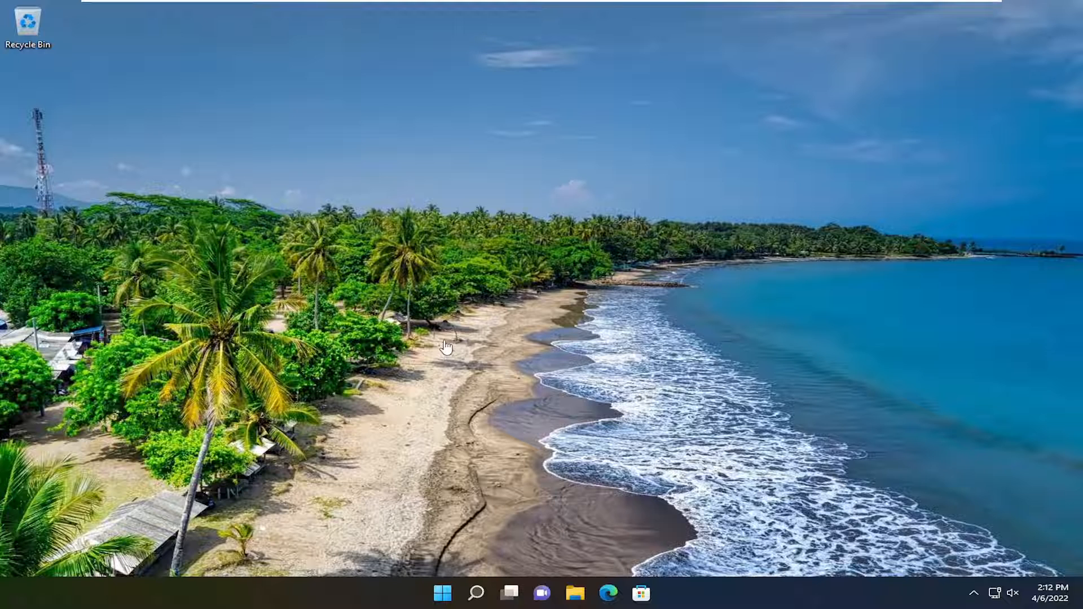
pyautogui.moveTo(474, 600)
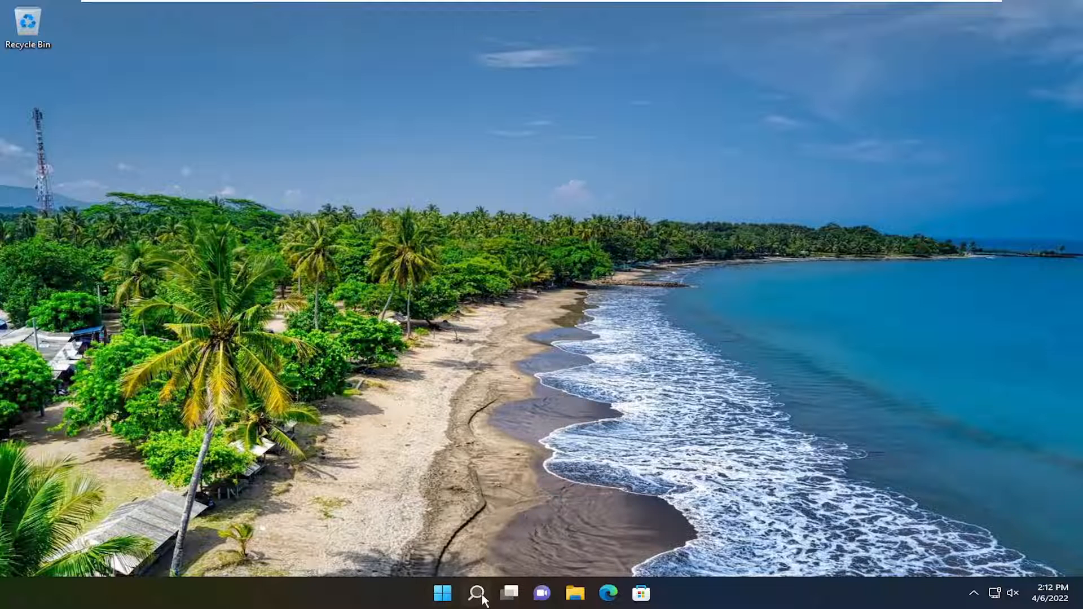
# - Search Windows for "store" so Microsoft Store appears as the best match
pyautogui.click(477, 592)
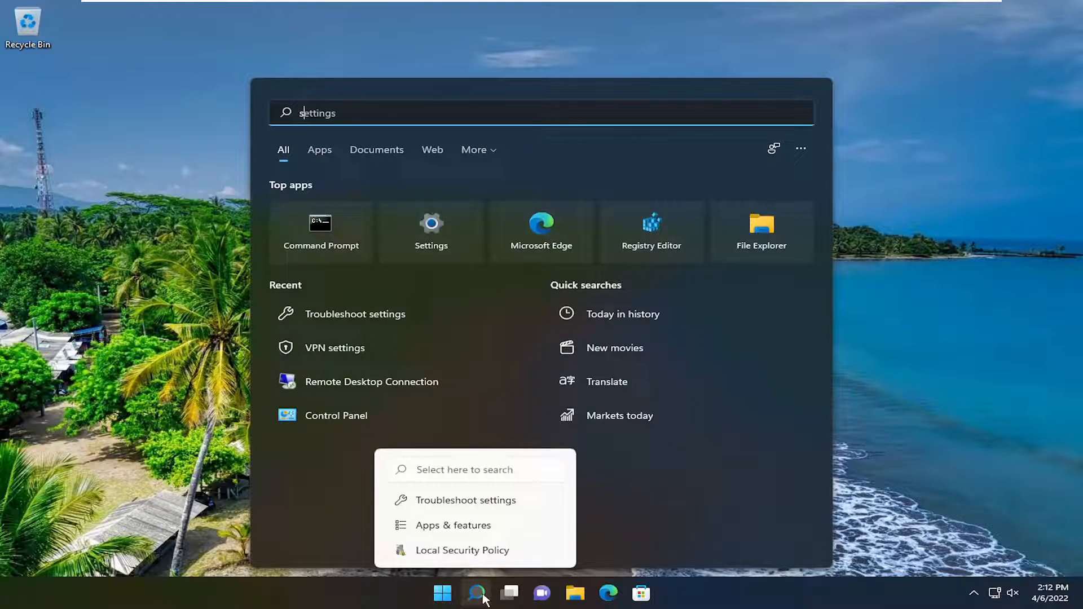
pyautogui.write('store')
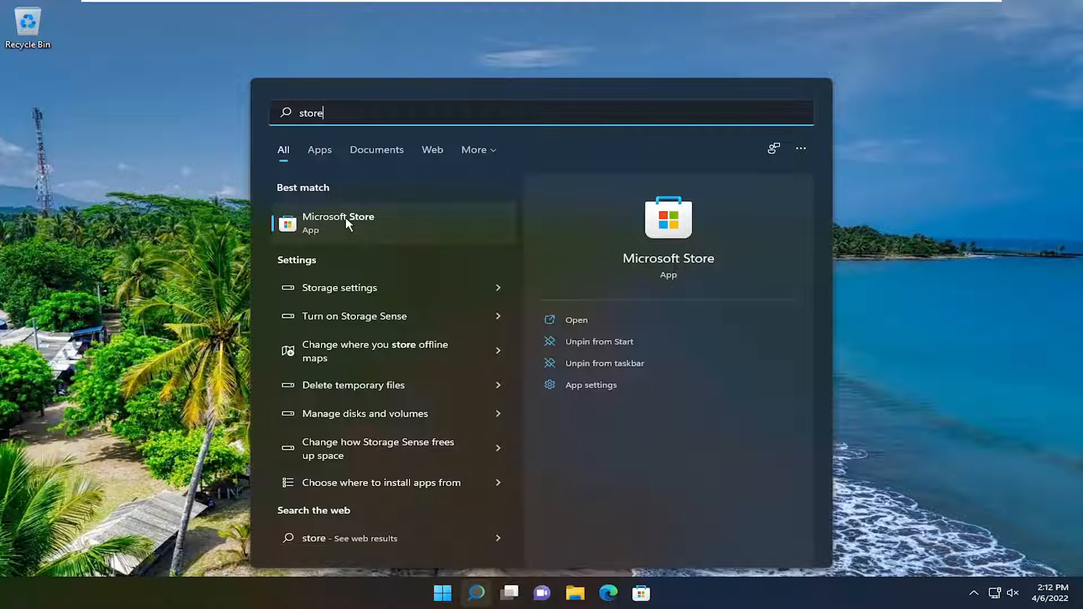
# - Launch Microsoft Store and search "Roblox" to reach the Roblox game page
pyautogui.click(338, 223)
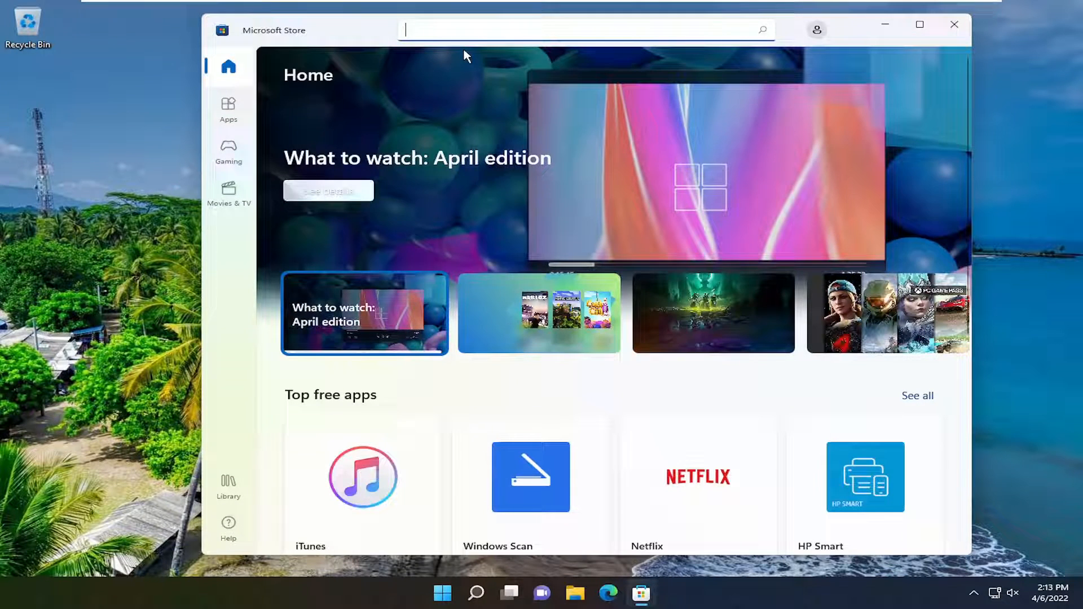
pyautogui.write('Roblox')
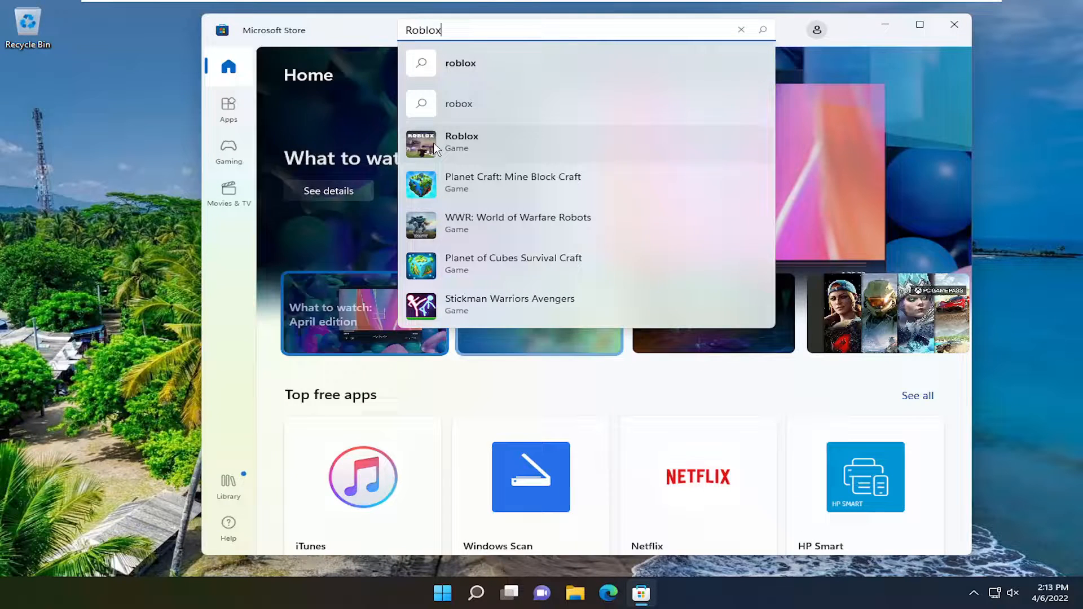
pyautogui.click(462, 143)
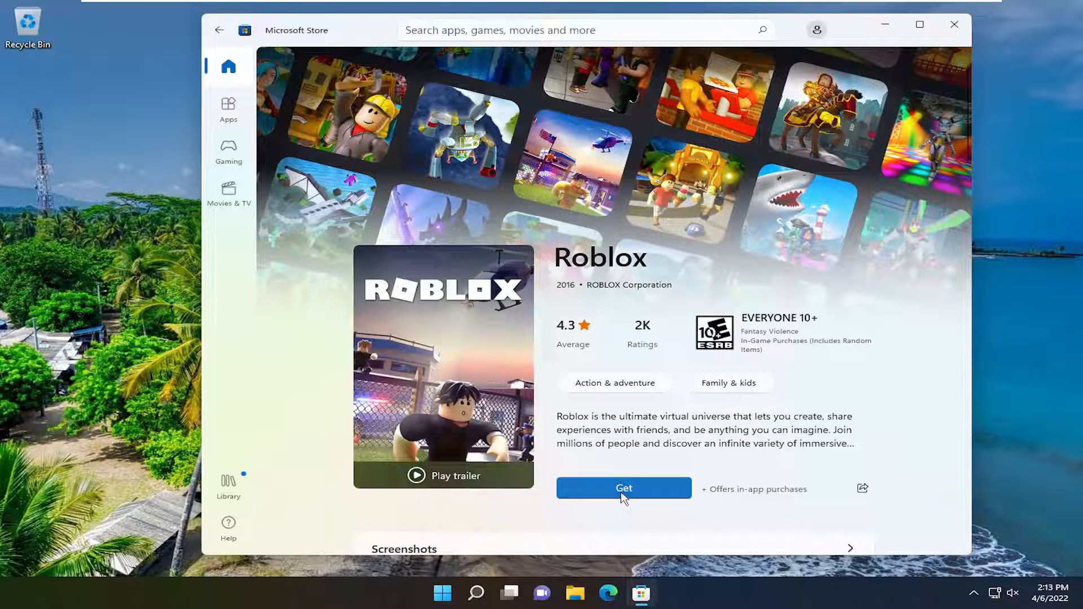
# - Install Roblox via Get, launch it to the Login/Signup screen, then close its window
pyautogui.click(624, 488)
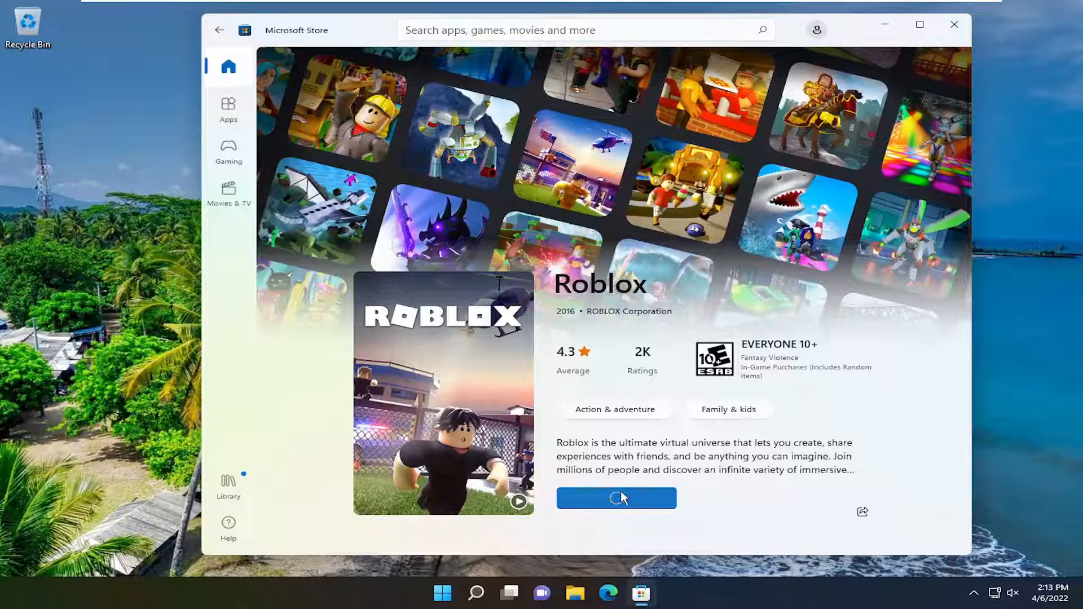
pyautogui.click(616, 499)
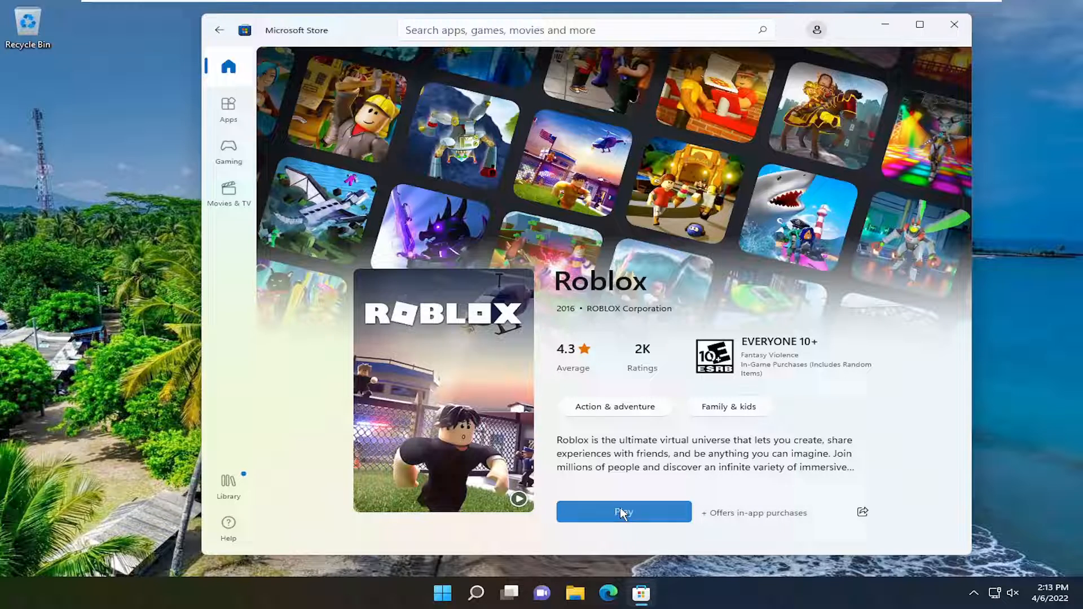
pyautogui.click(624, 513)
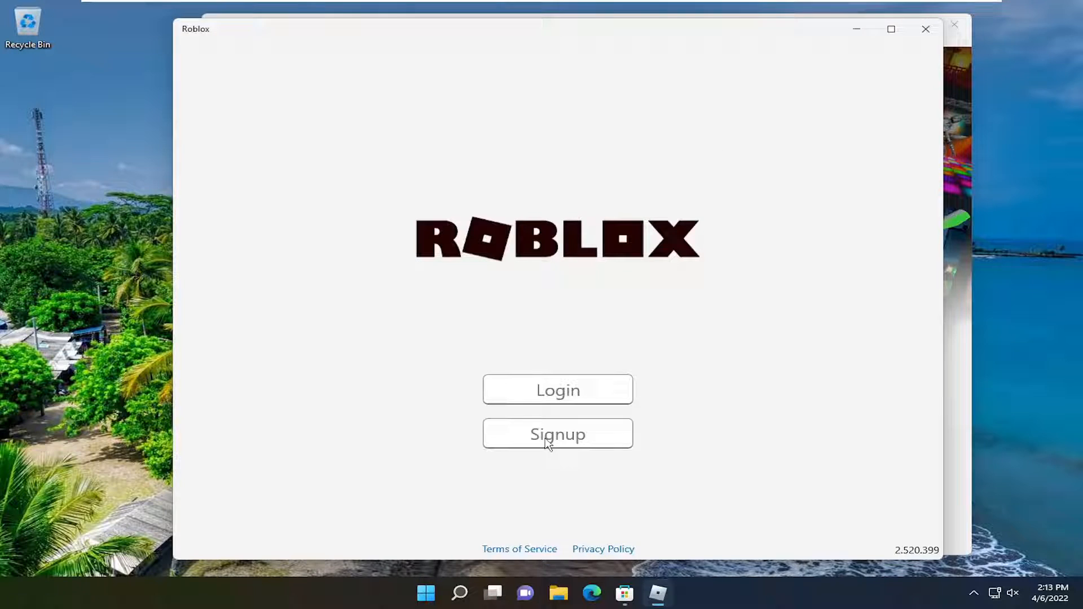
pyautogui.moveTo(925, 29)
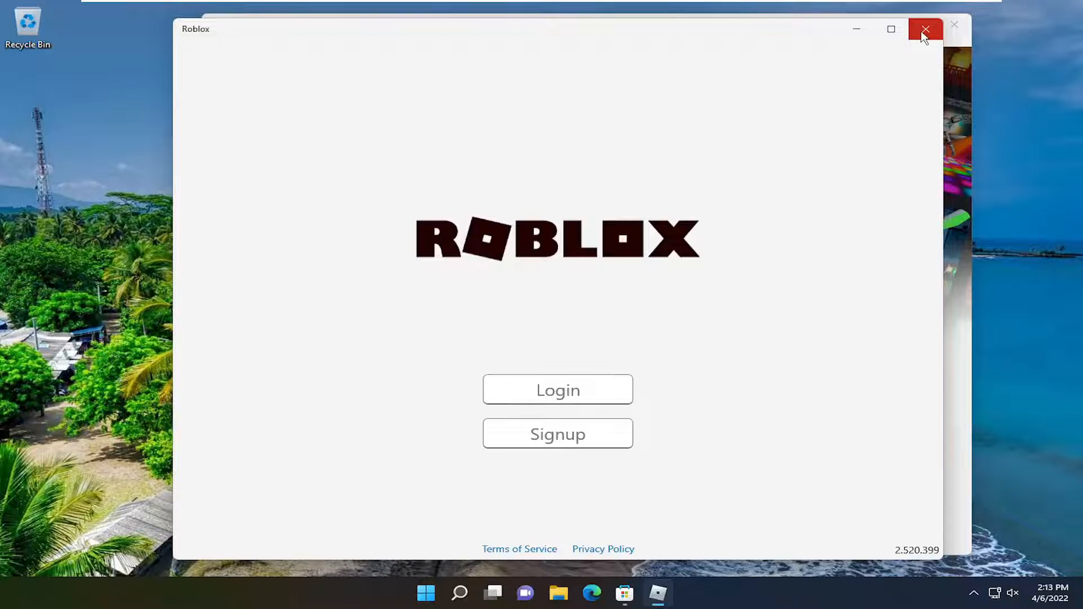
pyautogui.click(925, 30)
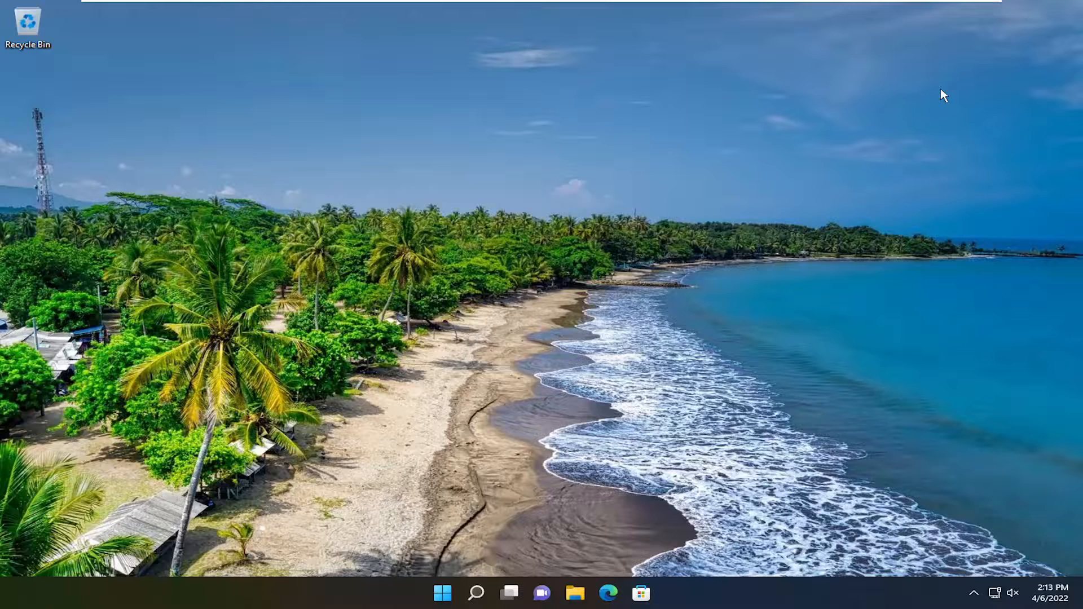